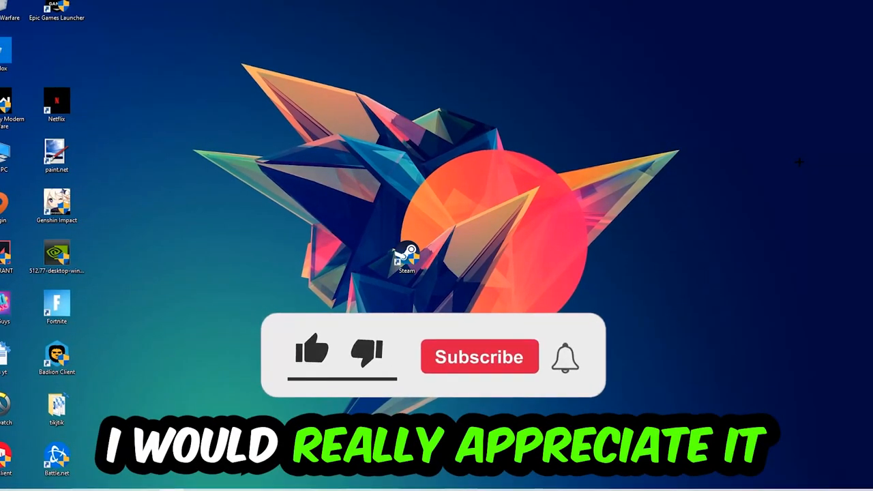
# - Launch cmd from the Run dialog and maximize the Command Prompt window
pyautogui.click(312, 351)
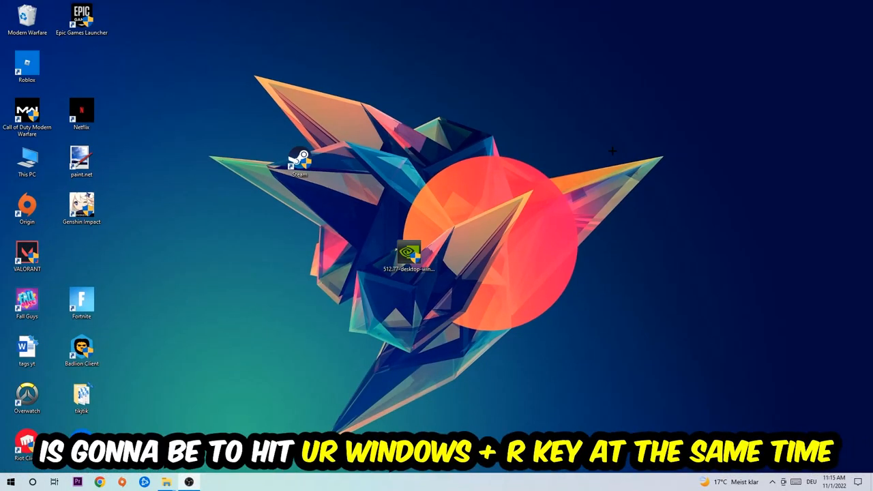
pyautogui.press('Win+r')
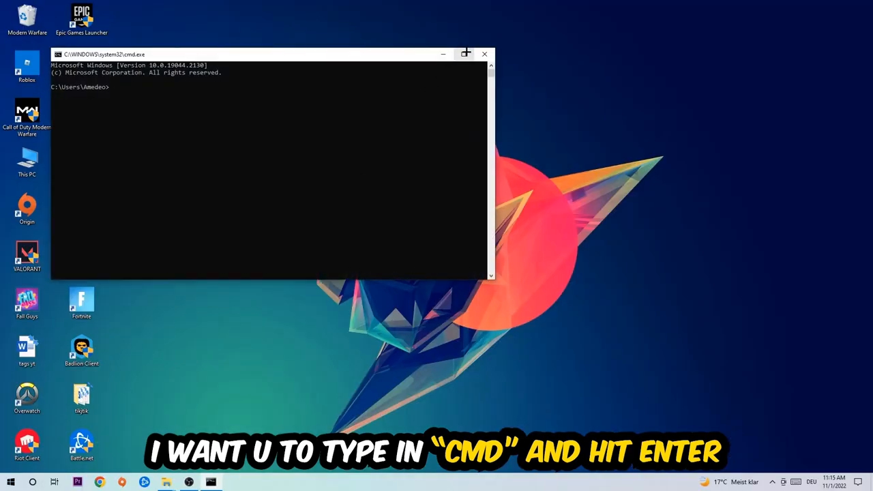
pyautogui.click(466, 54)
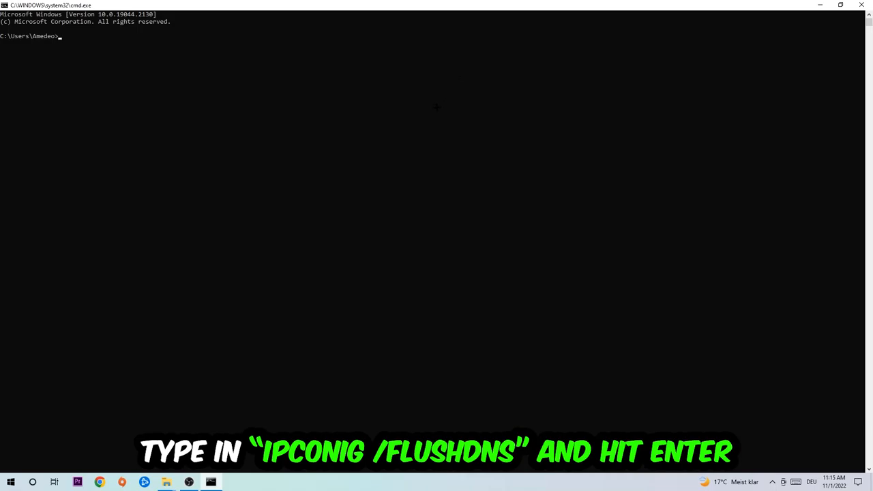
# - Run 'ipconfig /flushdns' to flush the DNS resolver cache
pyautogui.write('ipco')
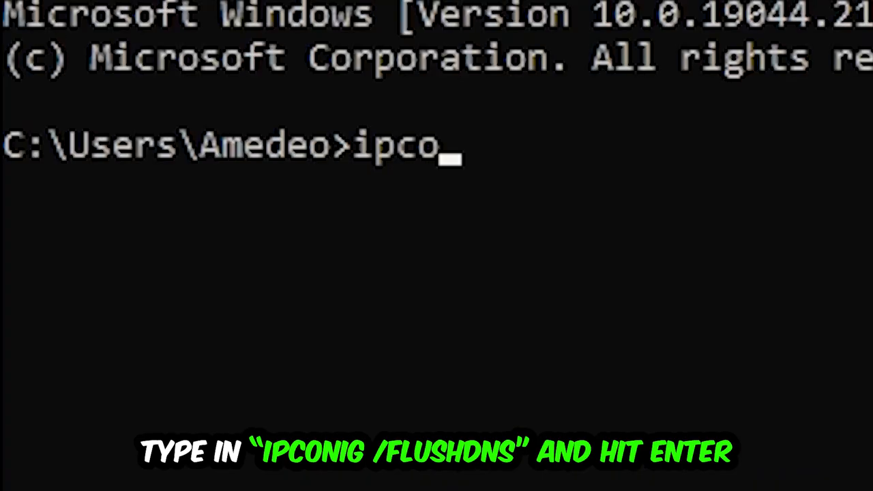
pyautogui.write('nfig /flushdns')
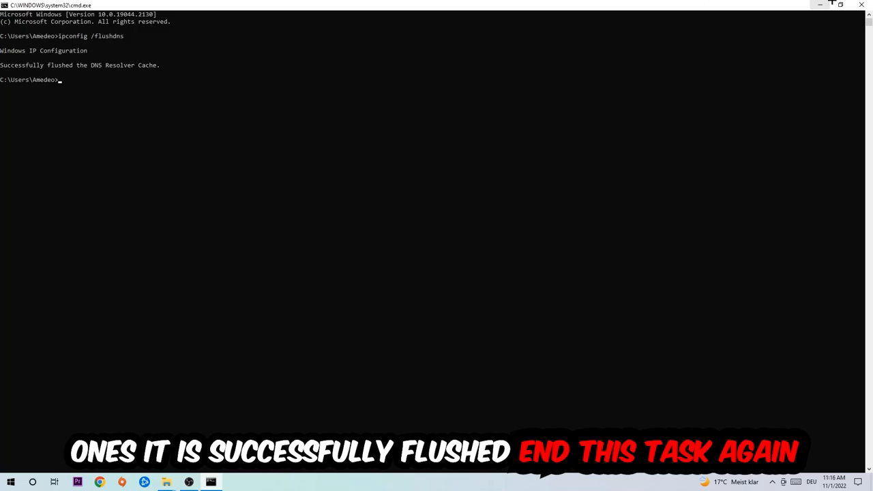
# - Close Command Prompt and go to Settings' Network & Internet status page
pyautogui.click(861, 5)
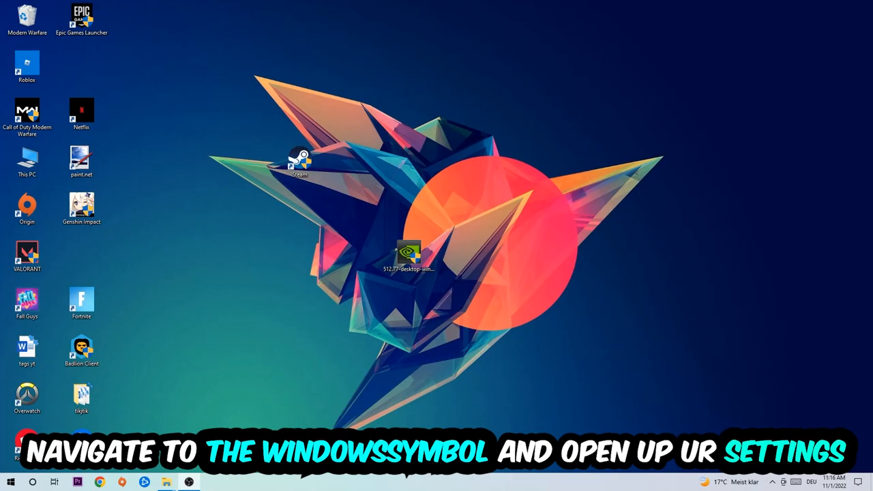
pyautogui.click(211, 482)
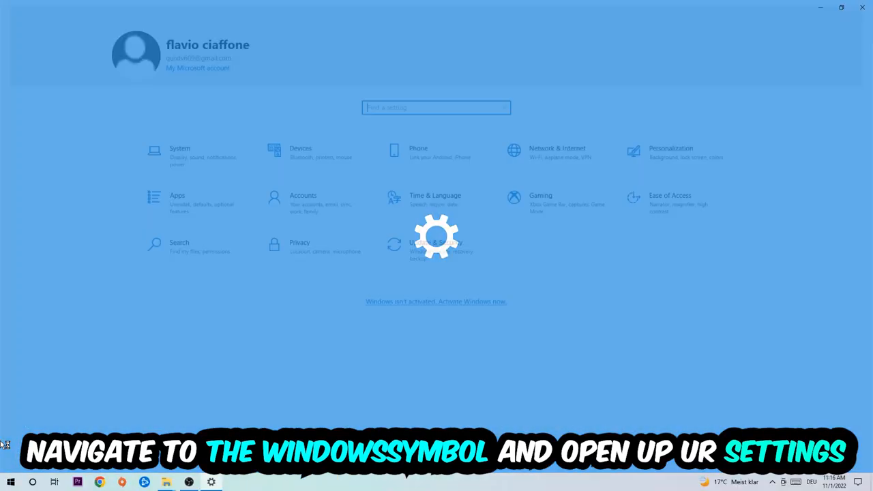
pyautogui.click(558, 152)
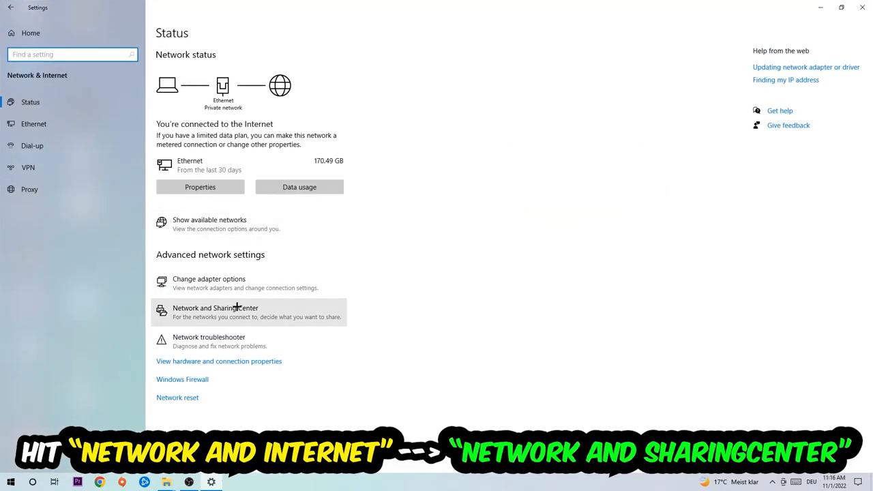
# - Go to the Network and Sharing Center from Advanced network settings
pyautogui.click(215, 312)
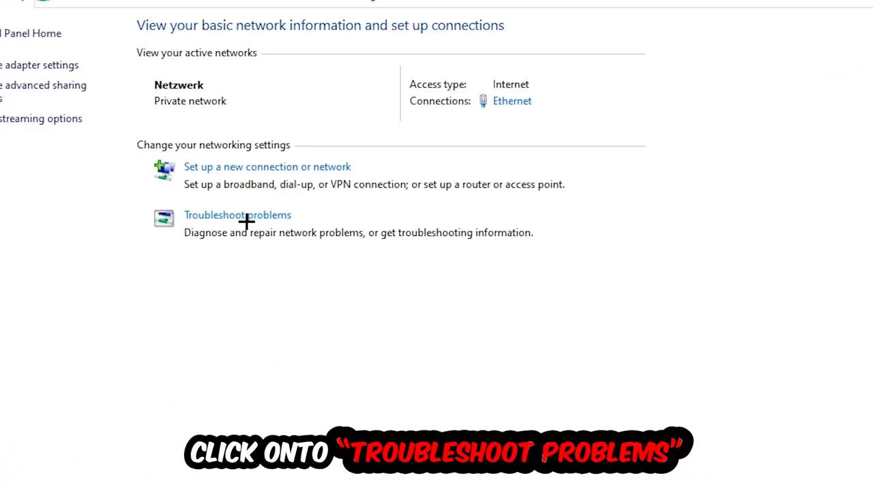
pyautogui.moveTo(293, 367)
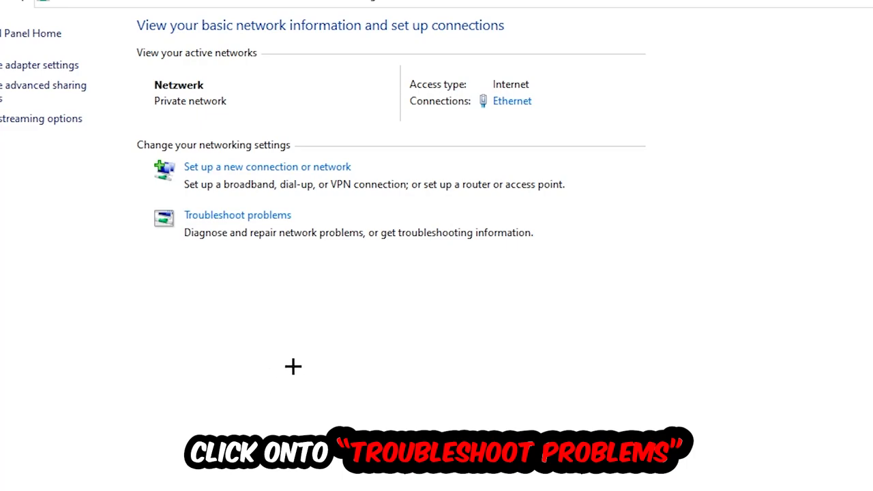
pyautogui.moveTo(237, 267)
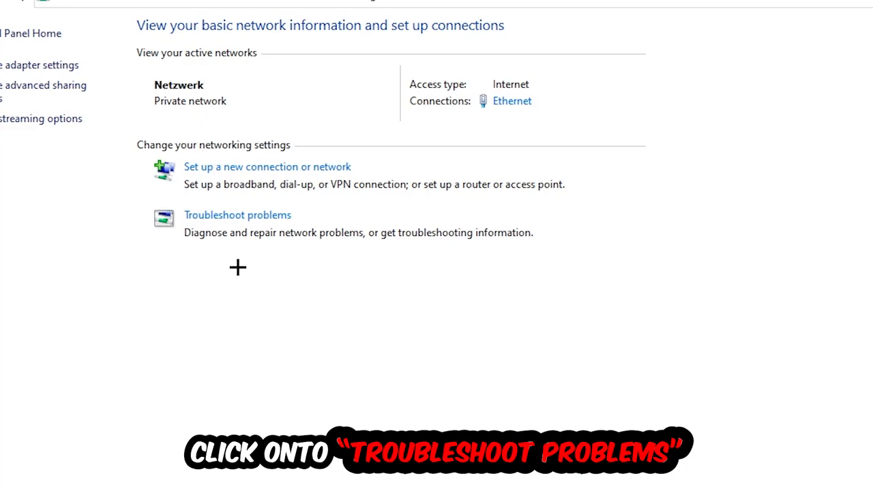
pyautogui.moveTo(237, 215)
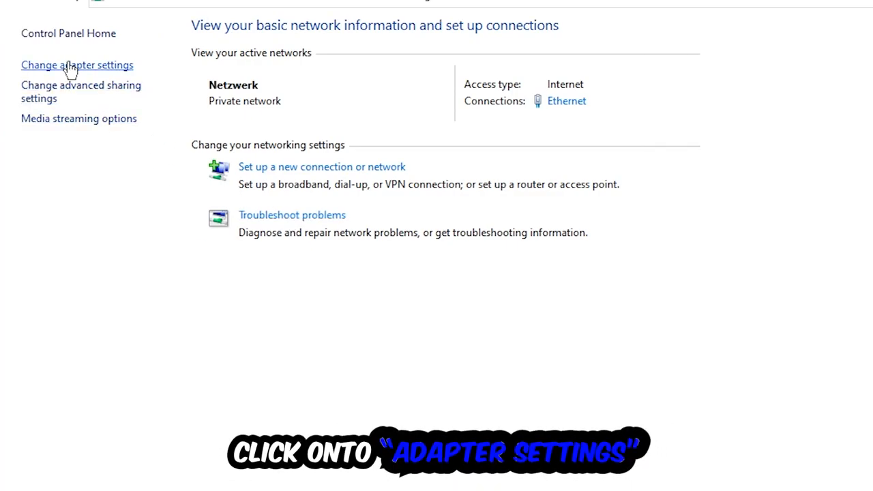
# - Go to Change adapter settings and disable the Ethernet adapter
pyautogui.click(77, 64)
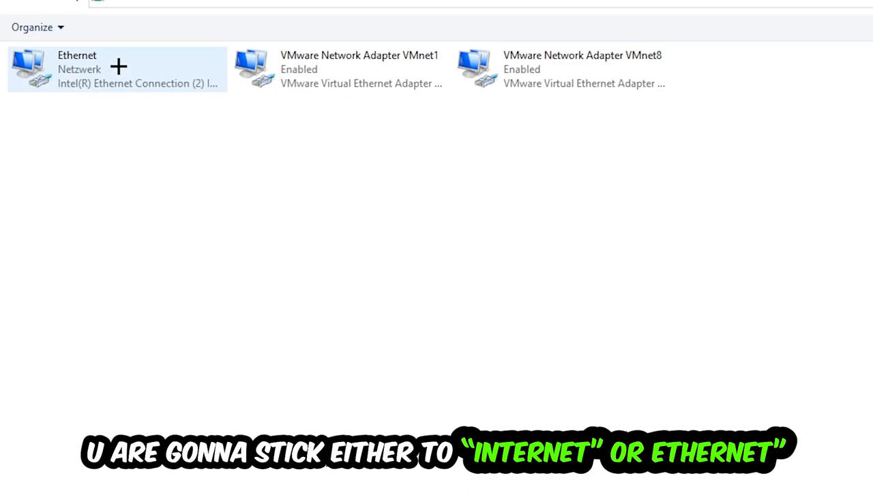
pyautogui.moveTo(116, 69)
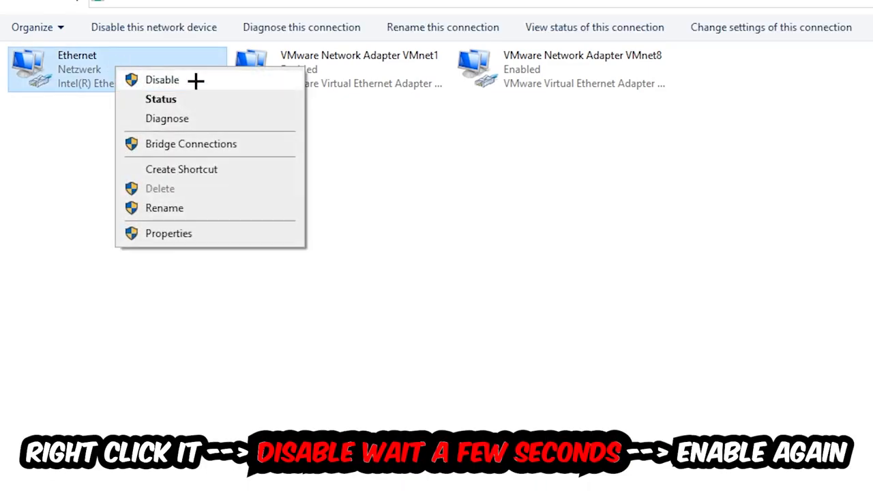
pyautogui.click(162, 80)
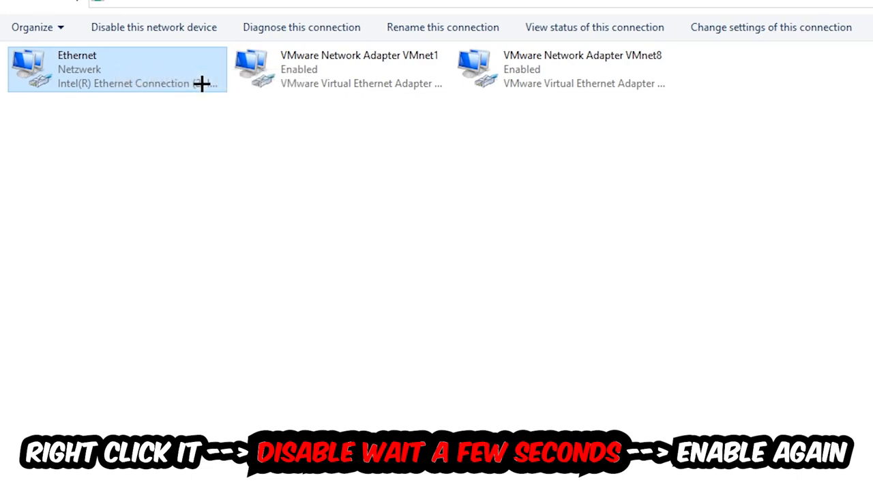